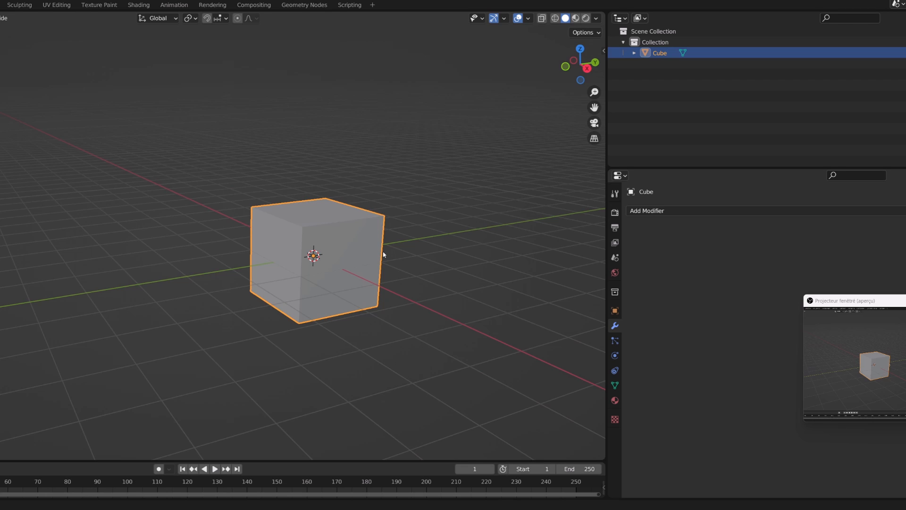
Step: Add a Subdivision modifier so the cube rounds into a smooth sphere-like shape
{"action": "left_click", "coordinate": [647, 210]}
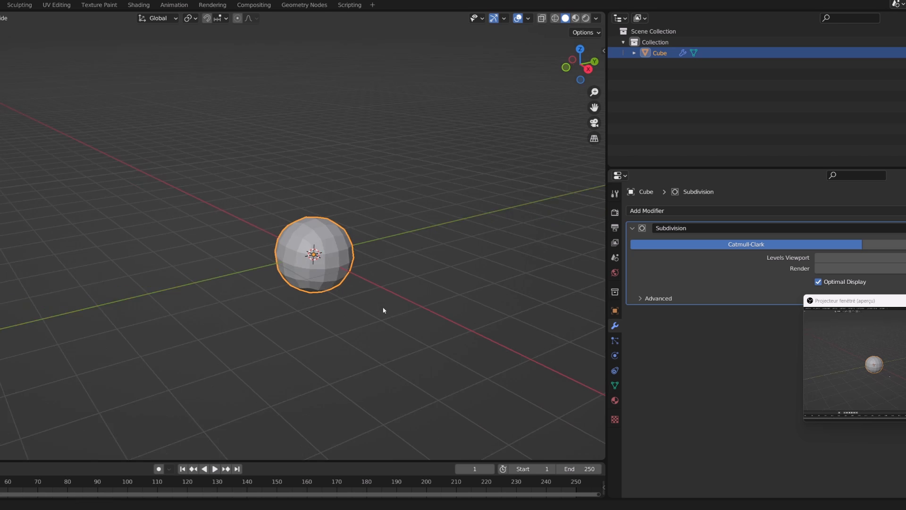
{"action": "key", "text": "Tab"}
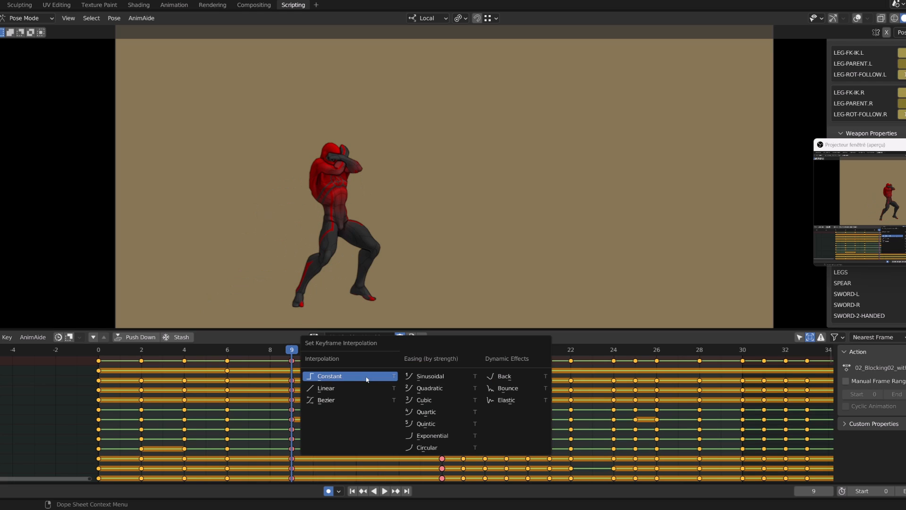
Step: Give the blocking keys Constant interpolation, check the held pose at frame 10, and list the rig's actions
{"action": "left_click", "coordinate": [329, 376]}
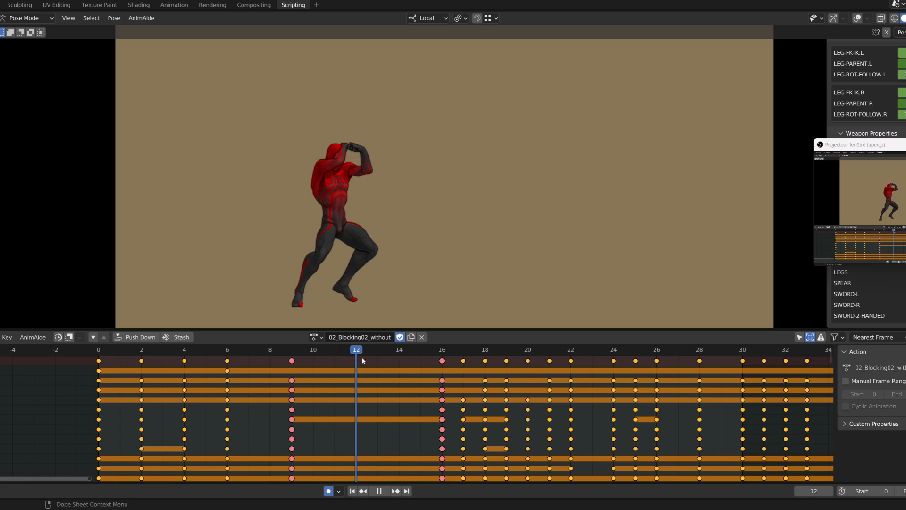
{"action": "left_click", "coordinate": [312, 349]}
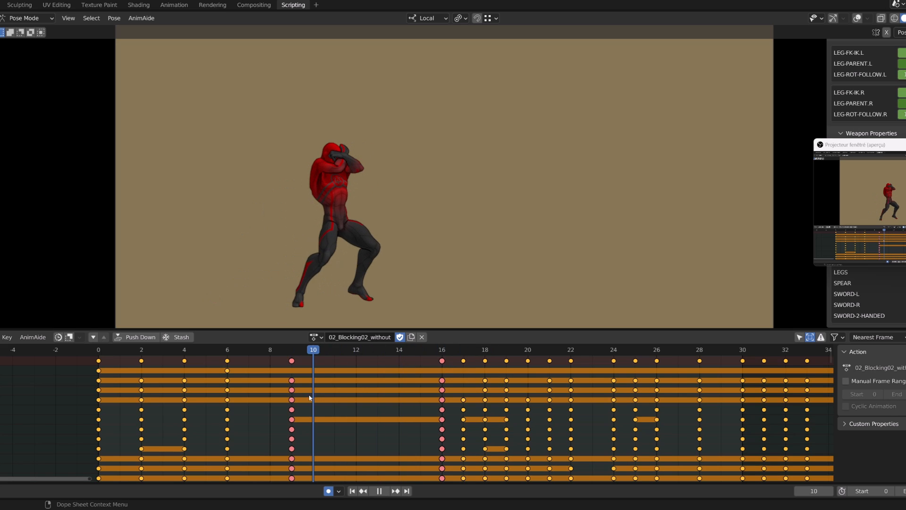
{"action": "left_click", "coordinate": [506, 350]}
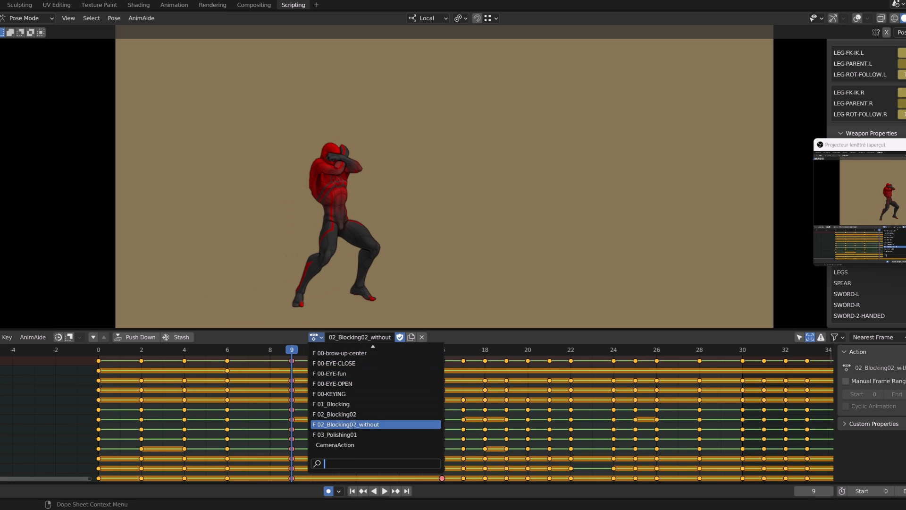
Step: Switch to the 02_Blocking02 action, review frames 16 and 9, and set its keys to Constant interpolation
{"action": "left_click", "coordinate": [335, 414]}
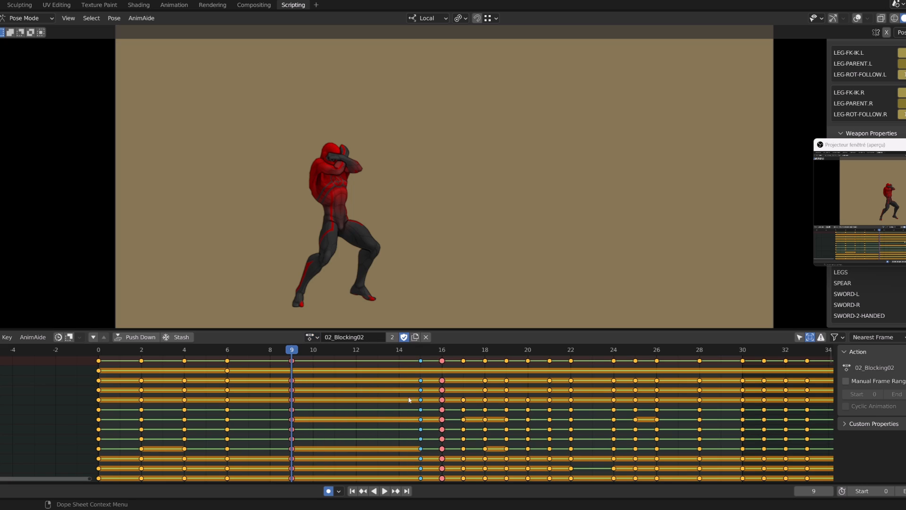
{"action": "left_click", "coordinate": [384, 491]}
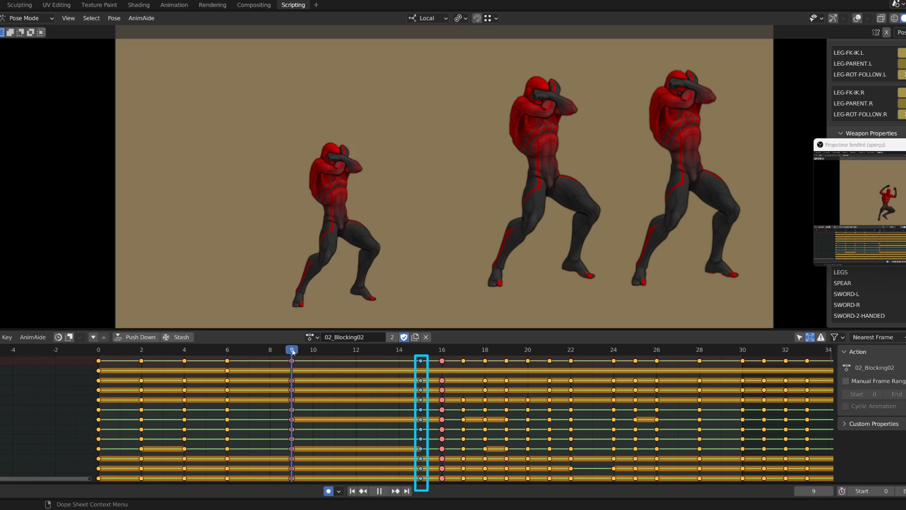
{"action": "left_click", "coordinate": [442, 350]}
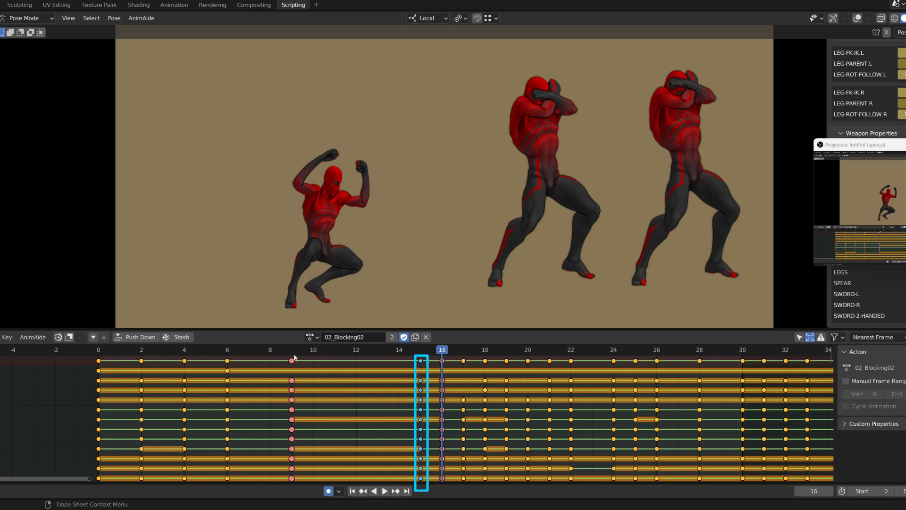
{"action": "left_click", "coordinate": [378, 491]}
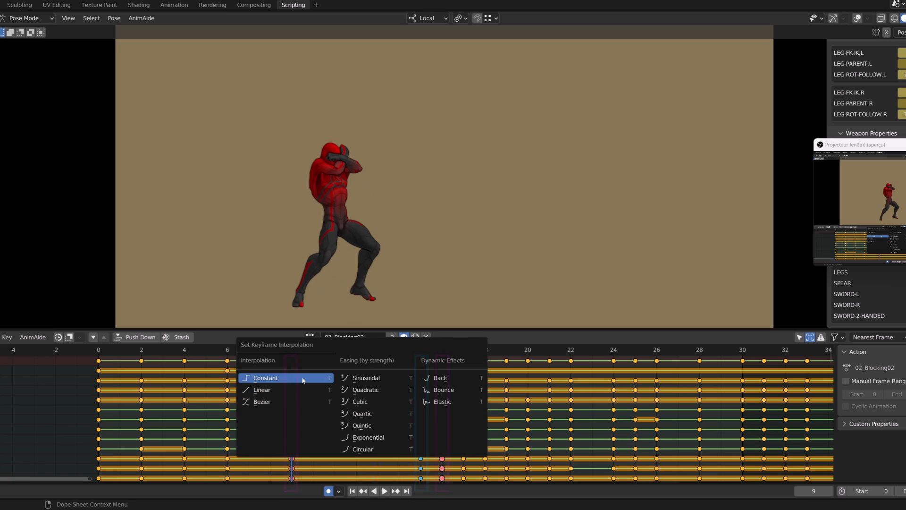
{"action": "left_click", "coordinate": [265, 378]}
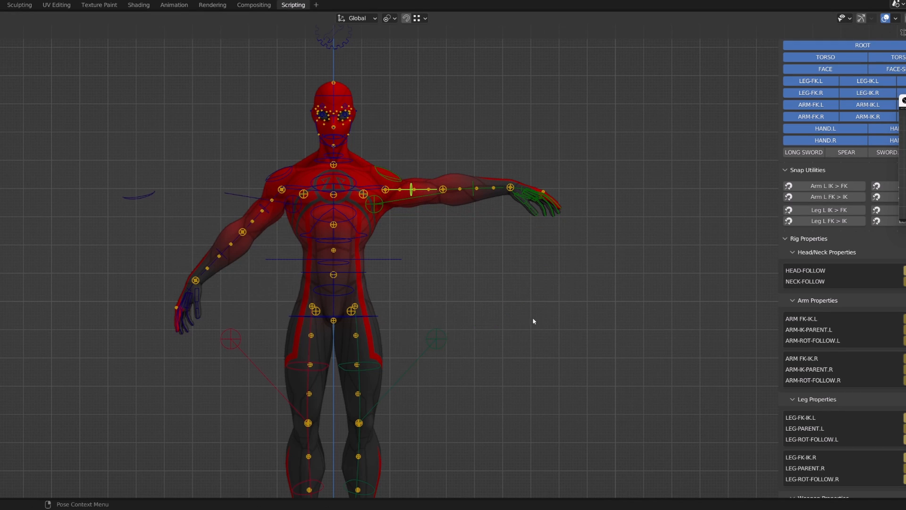
{"action": "mouse_move", "coordinate": [493, 390]}
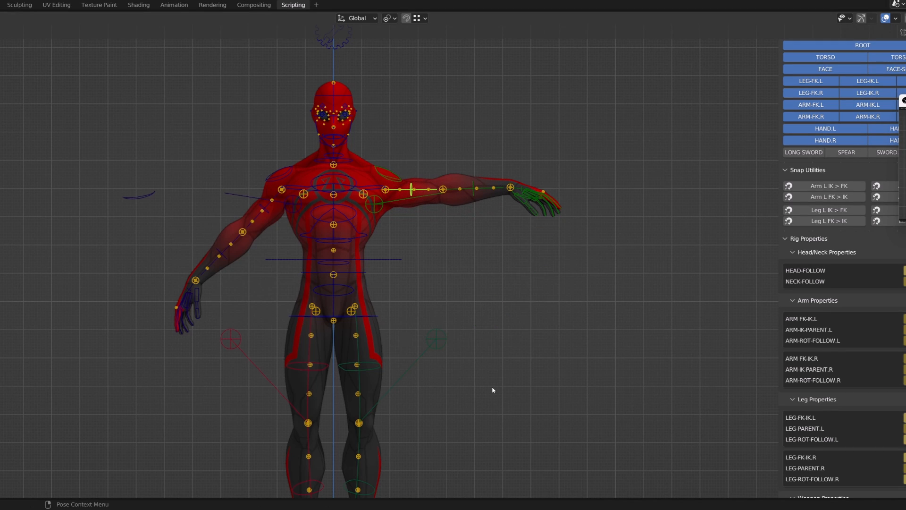
{"action": "mouse_move", "coordinate": [453, 238]}
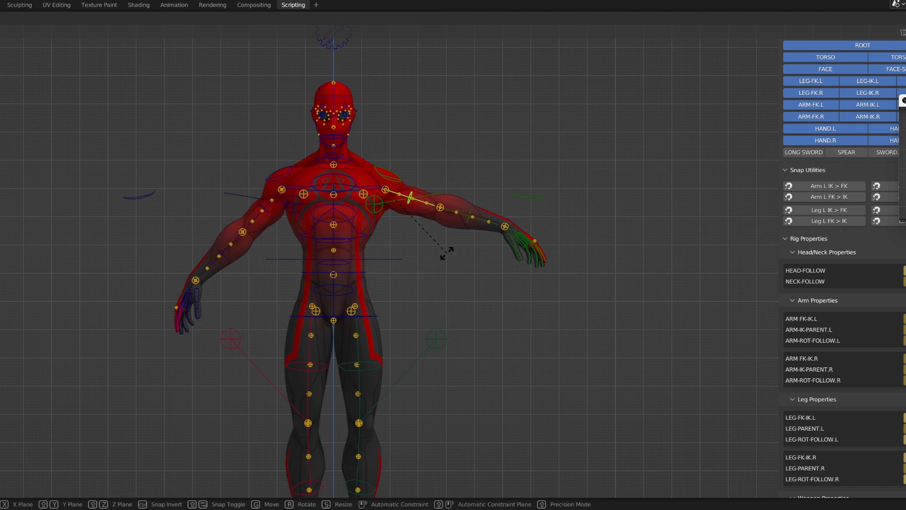
Step: Rotate the outstretched arm's FK bone down toward the character's side
{"action": "scroll", "scroll_direction": "down", "scroll_amount": 3}
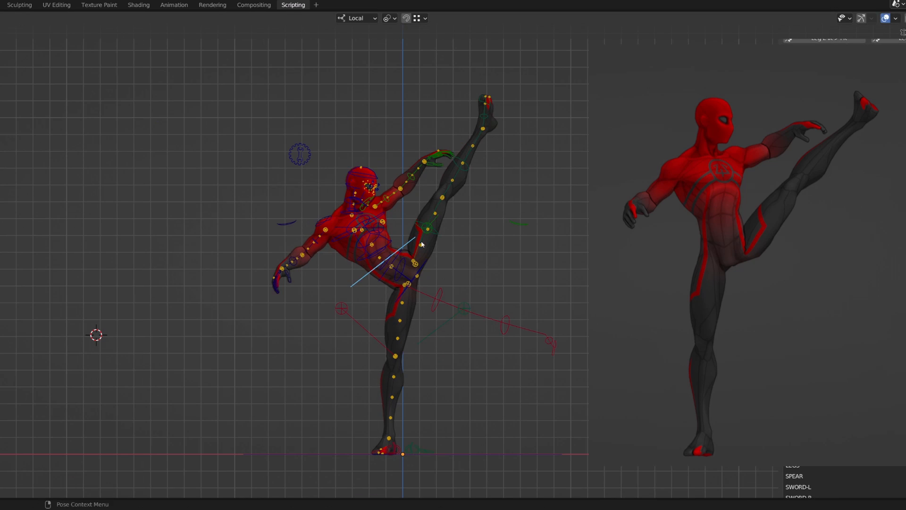
Step: Bring up the 02_Blocking02 fighting-stance animation with the playhead at frame 0
{"action": "key", "text": "g"}
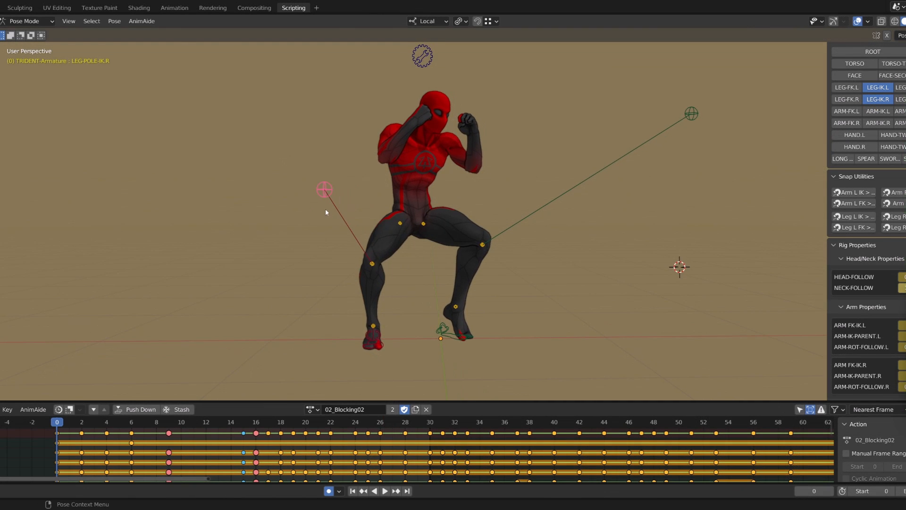
Step: Drag the LEG-POLE-IK.R target so the right knee points a new direction
{"action": "left_click_drag", "start_coordinate": [324, 189], "coordinate": [374, 215]}
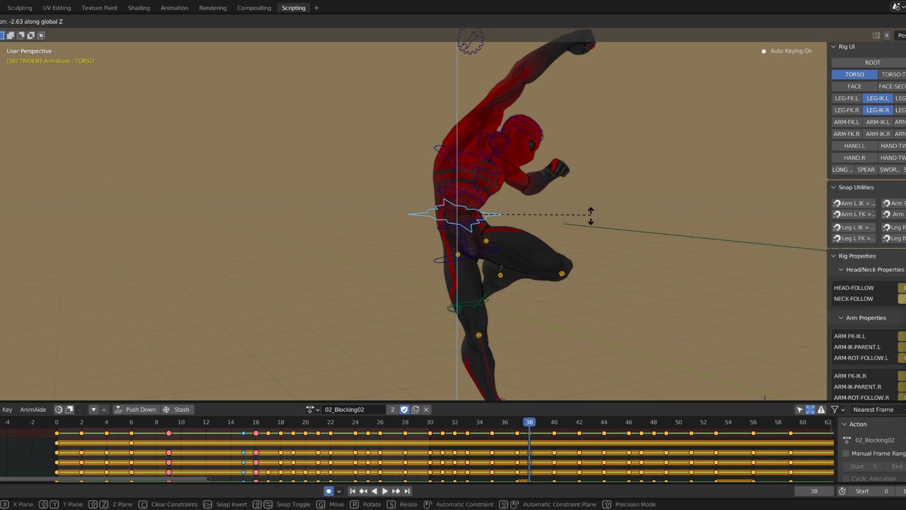
Step: Confirm the TORSO moved 2.63 units down along Z at frame 38, auto-keyed
{"action": "left_click", "coordinate": [501, 261]}
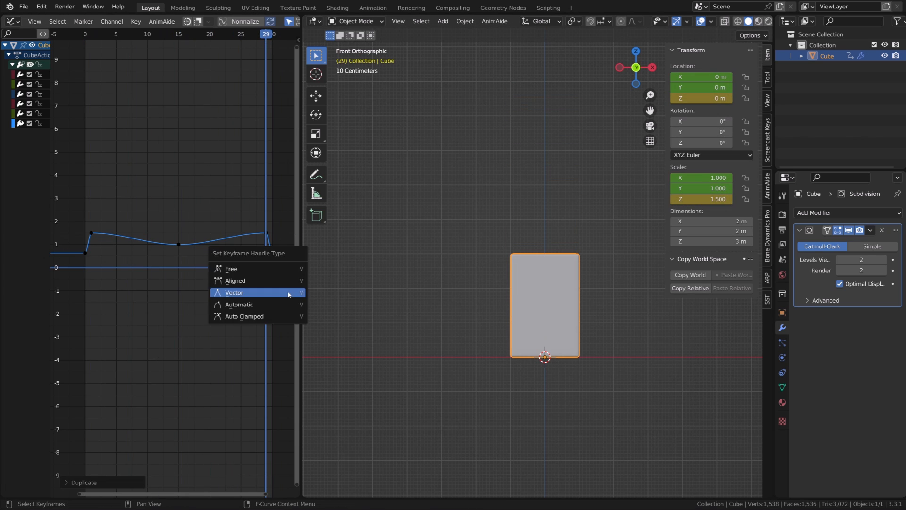
Step: Give the bouncing cube's keys Vector handles and play back the adjusted curve
{"action": "left_click", "coordinate": [235, 291]}
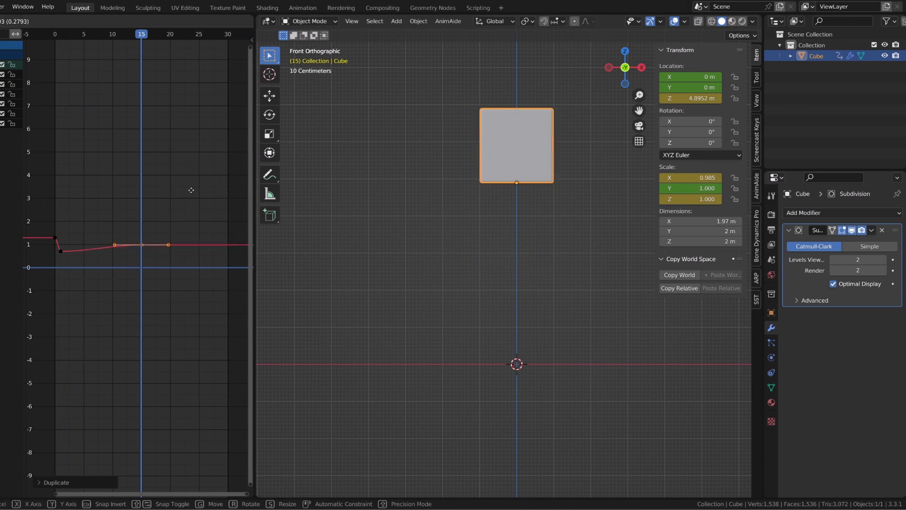
{"action": "key", "text": "space"}
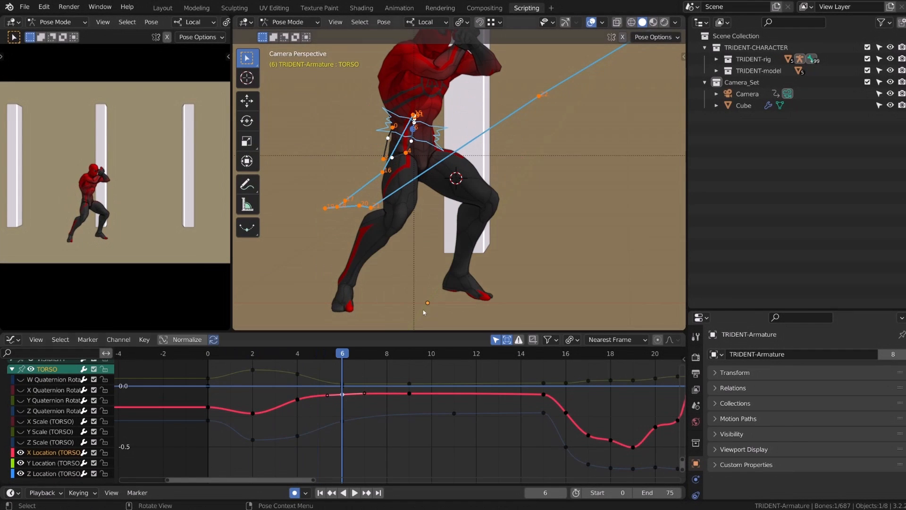
Step: Scrub through the jump inspecting the torso curve, ending on the leaping character with its TORSO motion path
{"action": "left_click", "coordinate": [454, 353]}
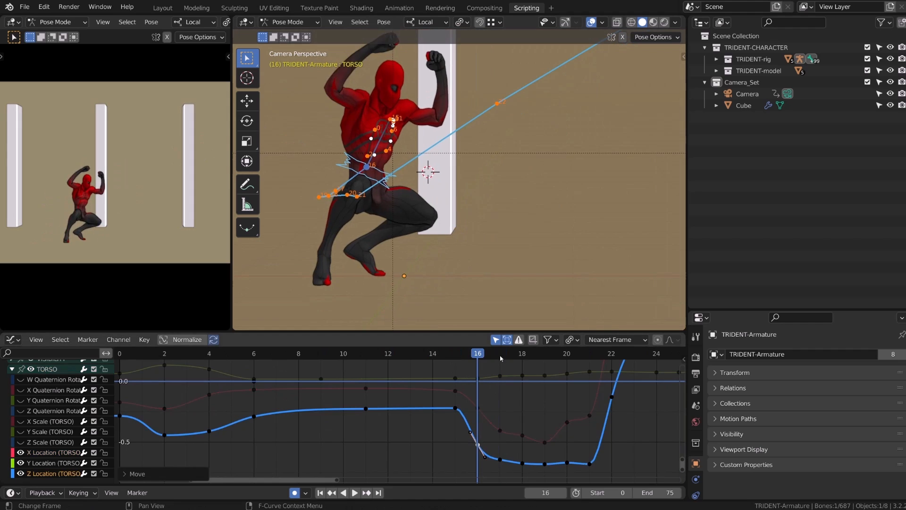
{"action": "left_click", "coordinate": [354, 493]}
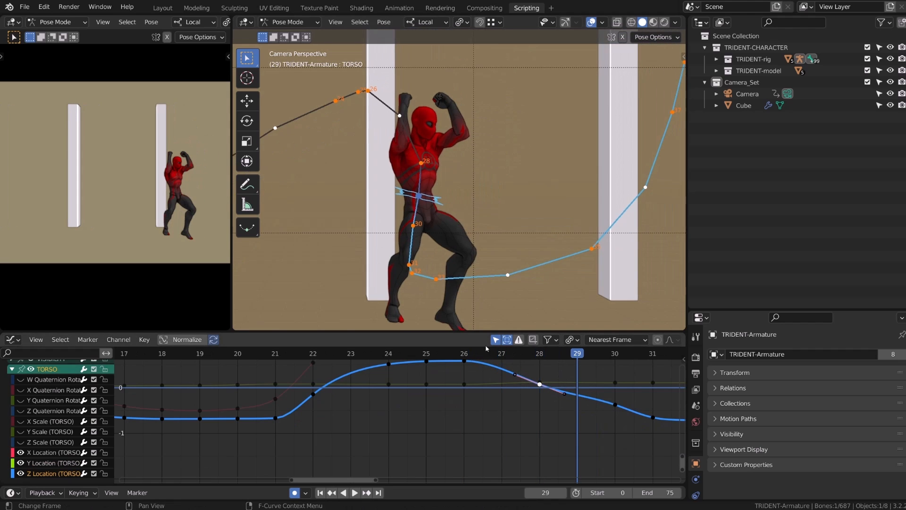
{"action": "left_click", "coordinate": [466, 354]}
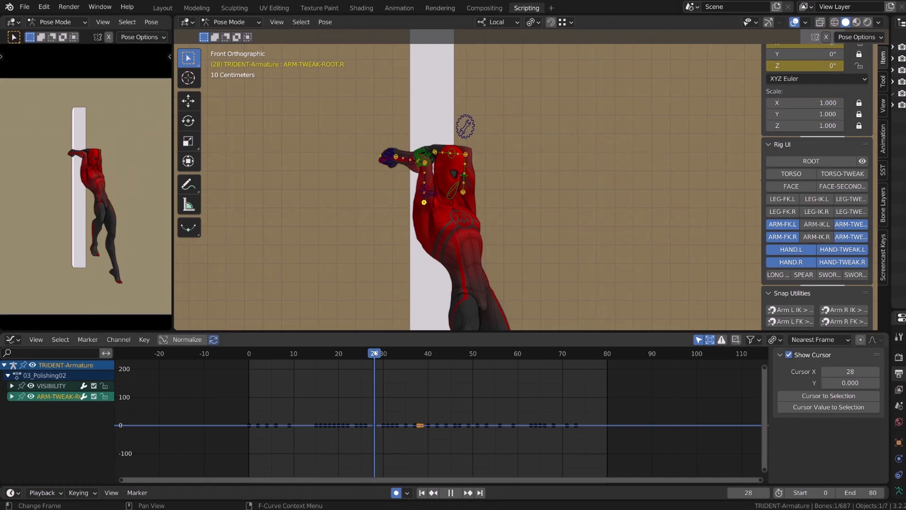
{"action": "left_click", "coordinate": [370, 353]}
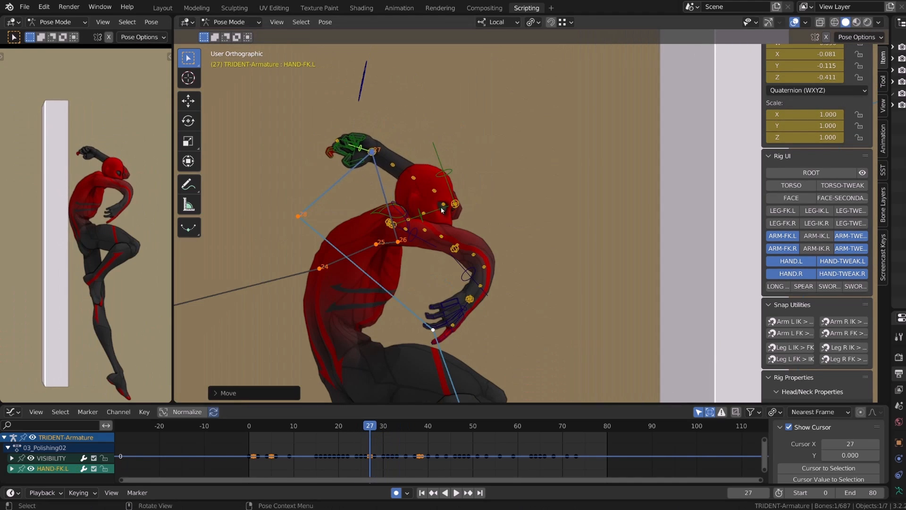
{"action": "left_click_drag", "start_coordinate": [441, 205], "coordinate": [434, 152]}
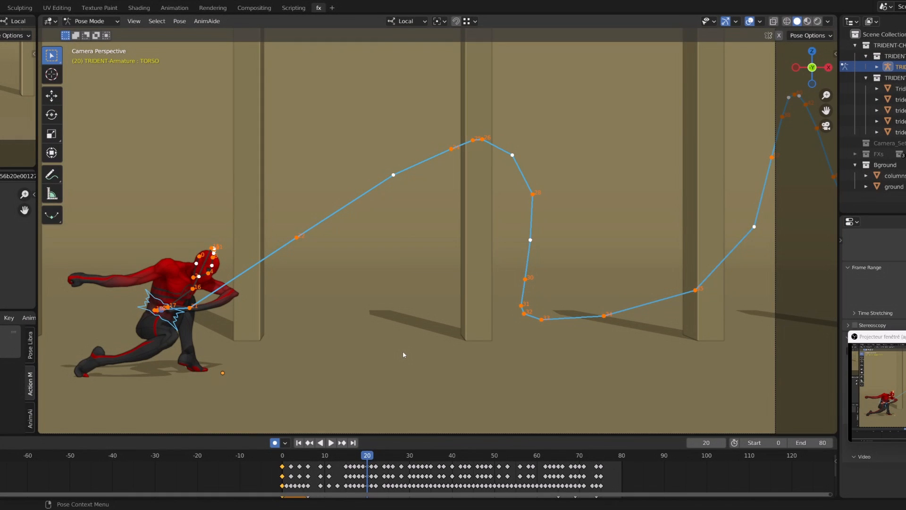
Step: Step through the leap to its high point and select ARM-FK.R to show its coloured motion path
{"action": "left_click", "coordinate": [384, 455]}
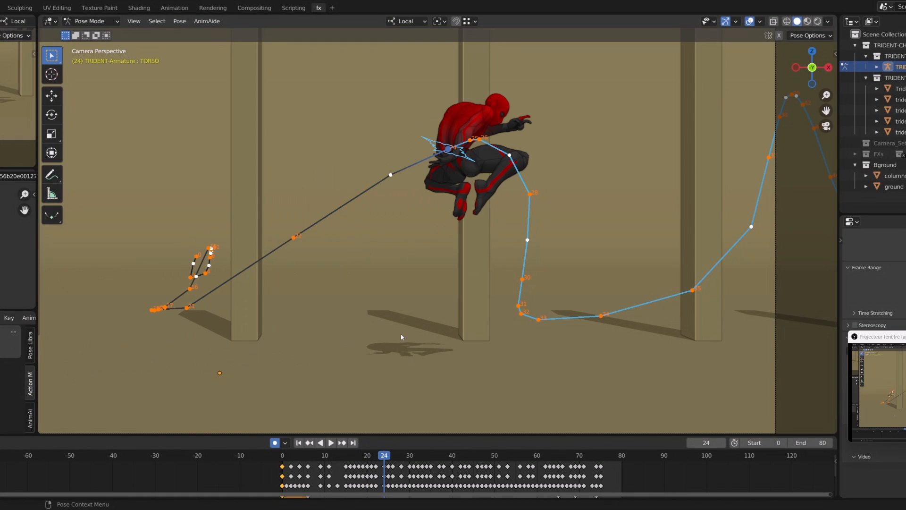
{"action": "left_click", "coordinate": [405, 455]}
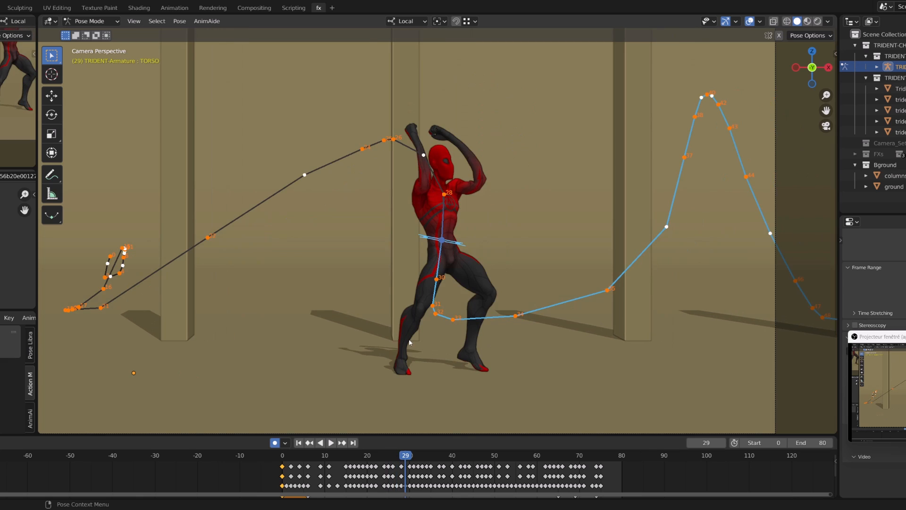
{"action": "left_click", "coordinate": [423, 456]}
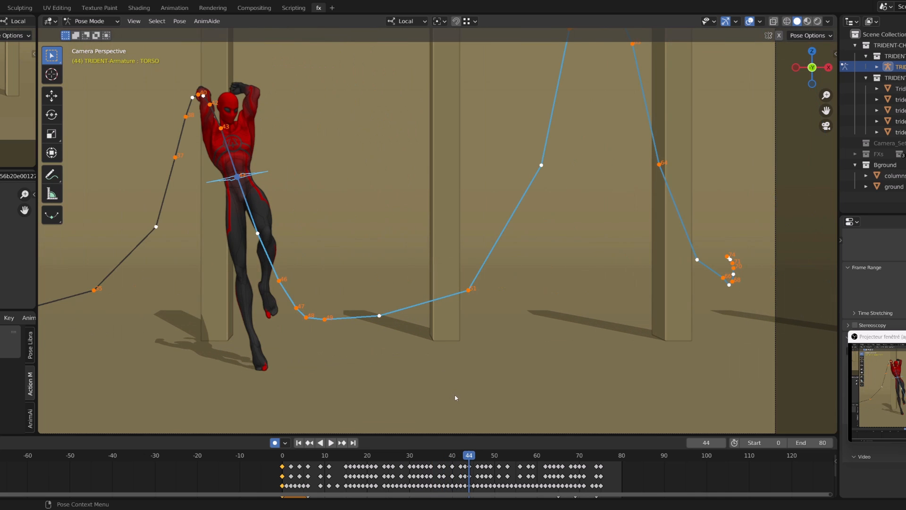
{"action": "left_click", "coordinate": [497, 456]}
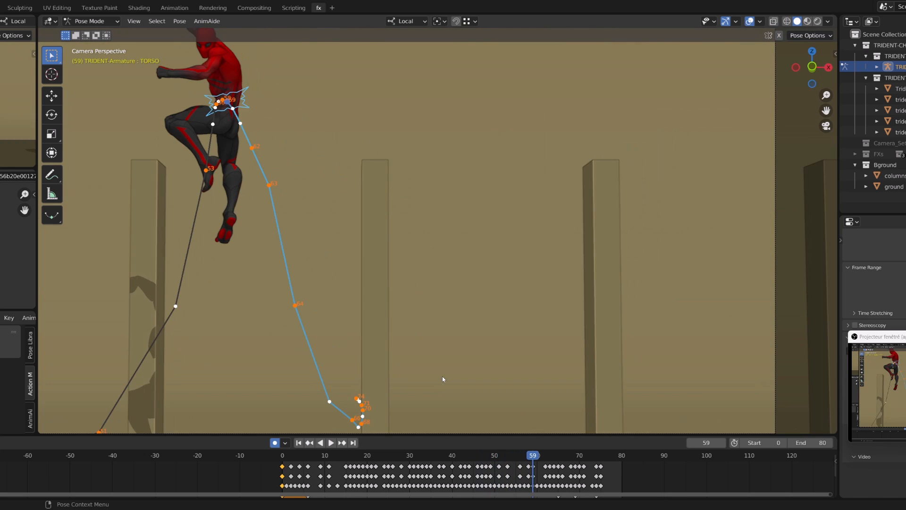
{"action": "left_click", "coordinate": [571, 455]}
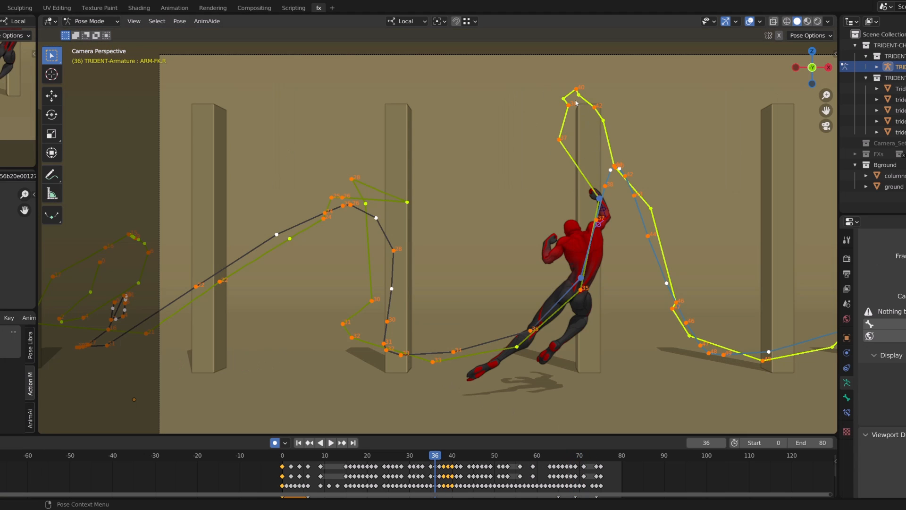
Step: Step between frames 41, 39 and 40 to inspect the arm's path against the body
{"action": "left_click", "coordinate": [342, 442]}
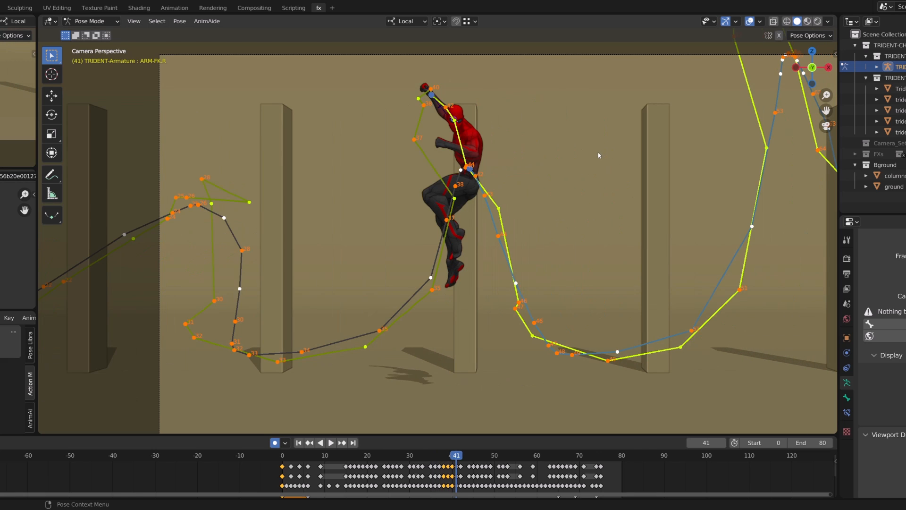
{"action": "left_click", "coordinate": [448, 455]}
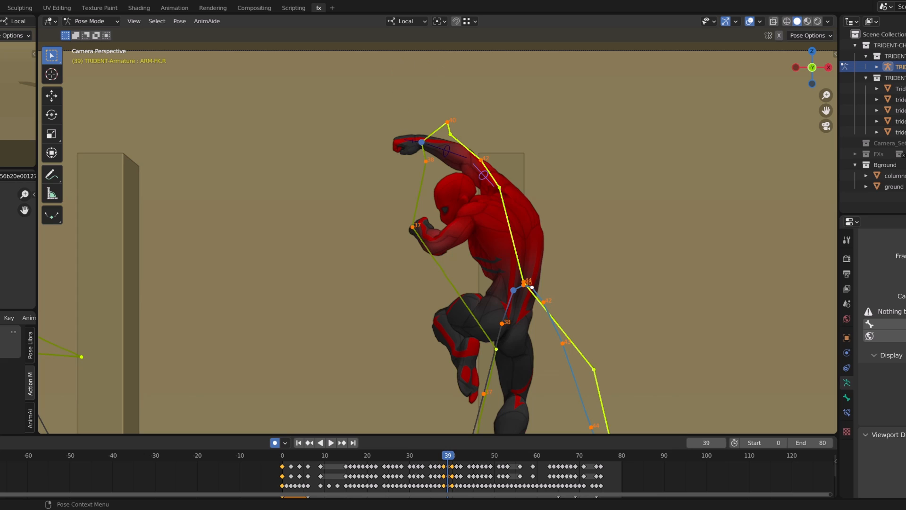
{"action": "left_click", "coordinate": [341, 443]}
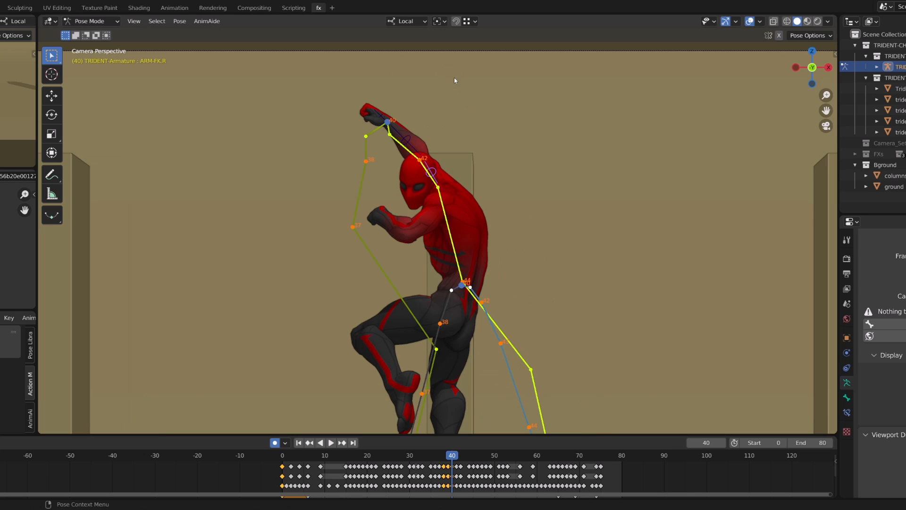
{"action": "key", "text": "r"}
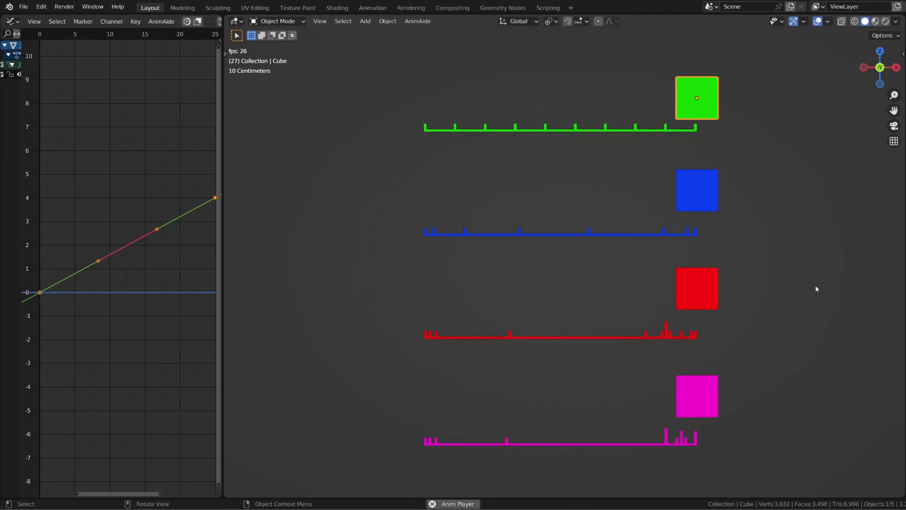
Step: View the blue cube's F-curve, rewind near the start, then select all four cubes
{"action": "left_click", "coordinate": [123, 34]}
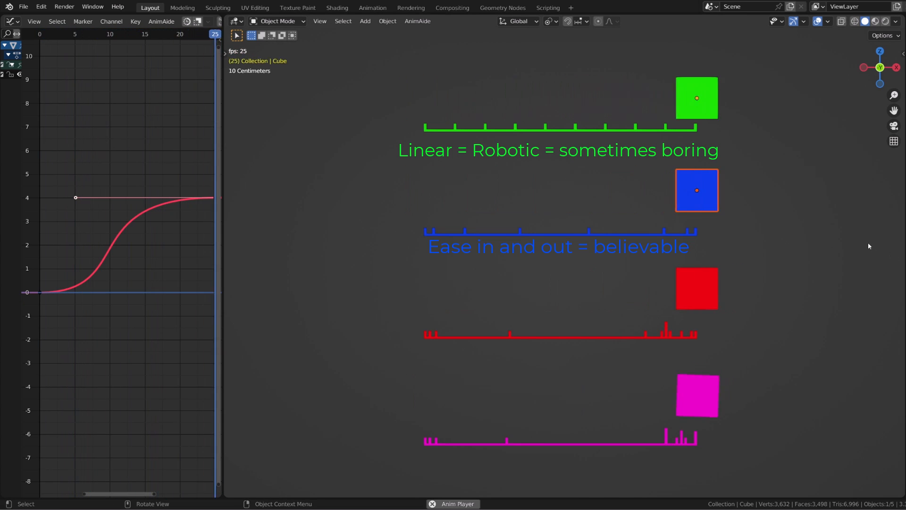
{"action": "left_click_drag", "start_coordinate": [216, 34], "coordinate": [117, 34]}
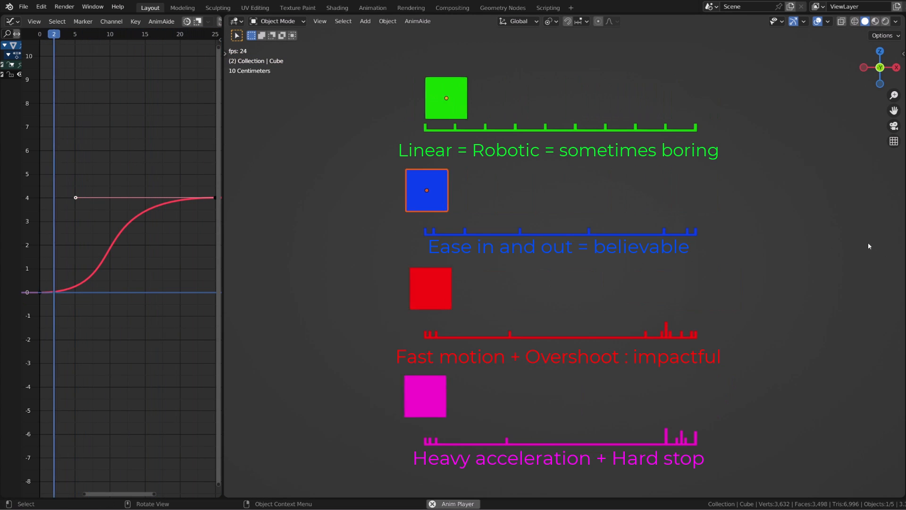
{"action": "left_click", "coordinate": [172, 34]}
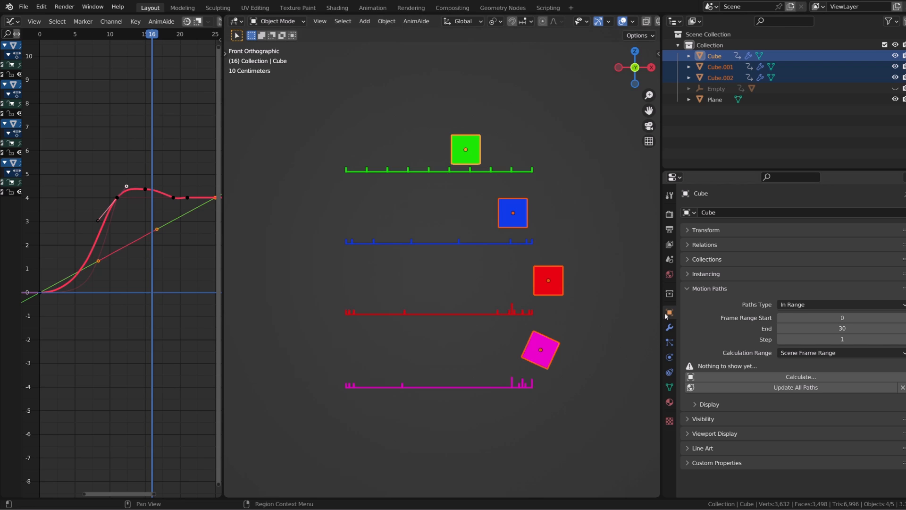
Step: Calculate motion paths for the selected cubes from the Motion Paths panel
{"action": "left_click", "coordinate": [709, 288]}
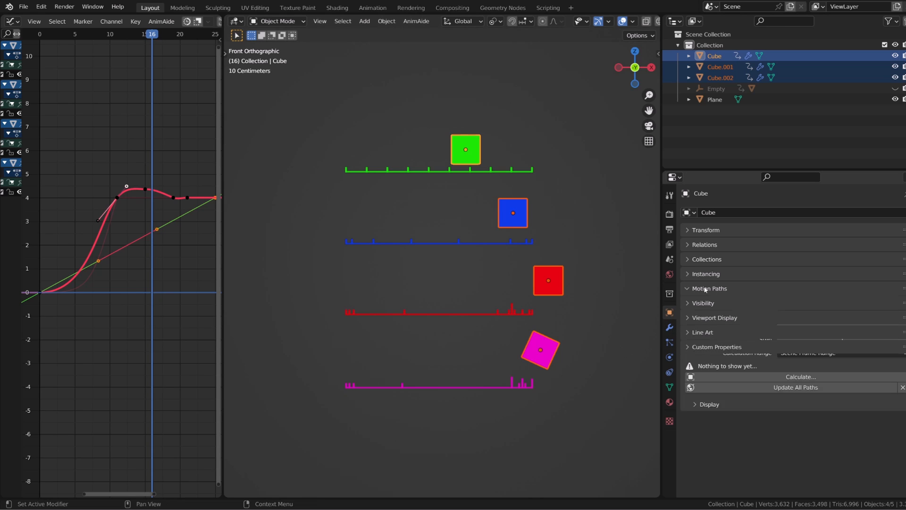
{"action": "left_click", "coordinate": [709, 288]}
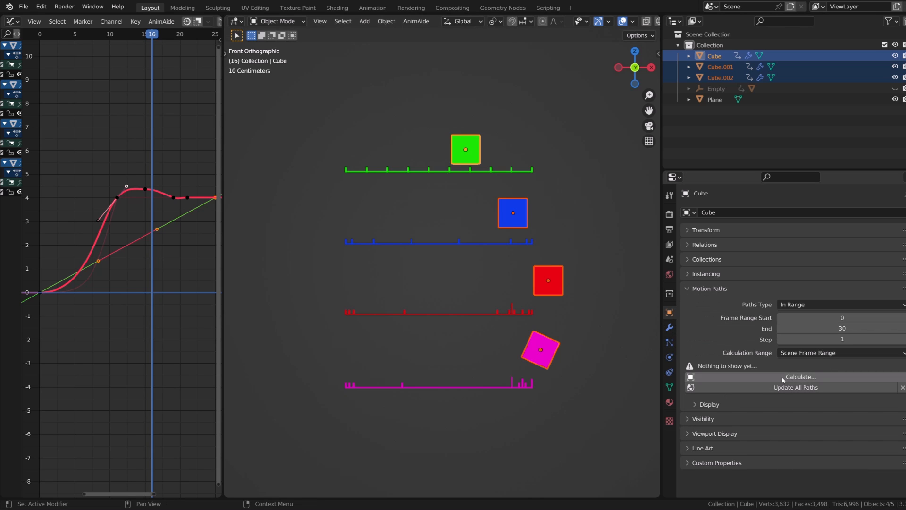
{"action": "left_click", "coordinate": [801, 377]}
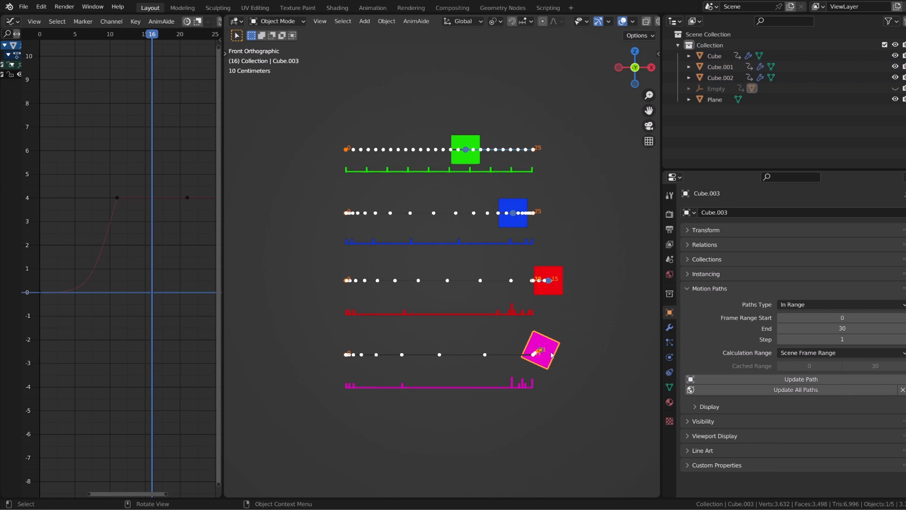
Step: Enable path display options and give the blue and green cubes custom path colours
{"action": "left_click", "coordinate": [709, 406]}
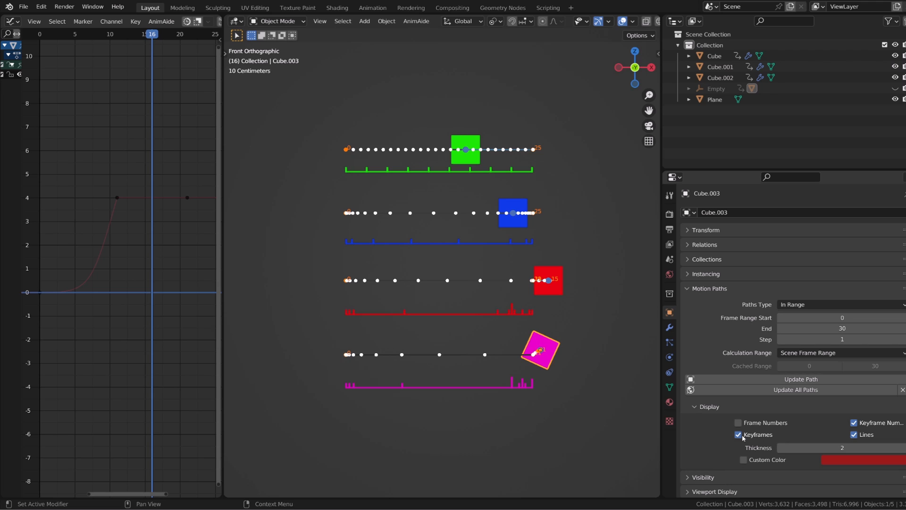
{"action": "left_click", "coordinate": [744, 459]}
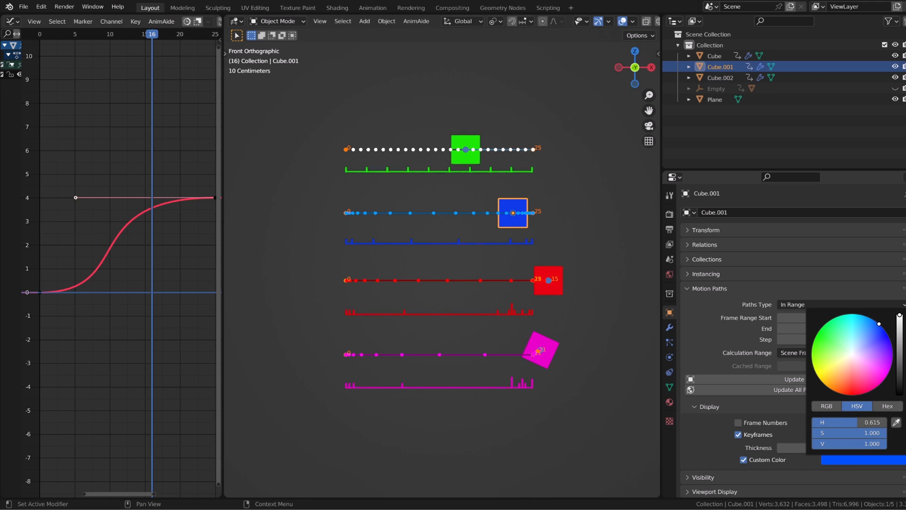
{"action": "left_click", "coordinate": [715, 56]}
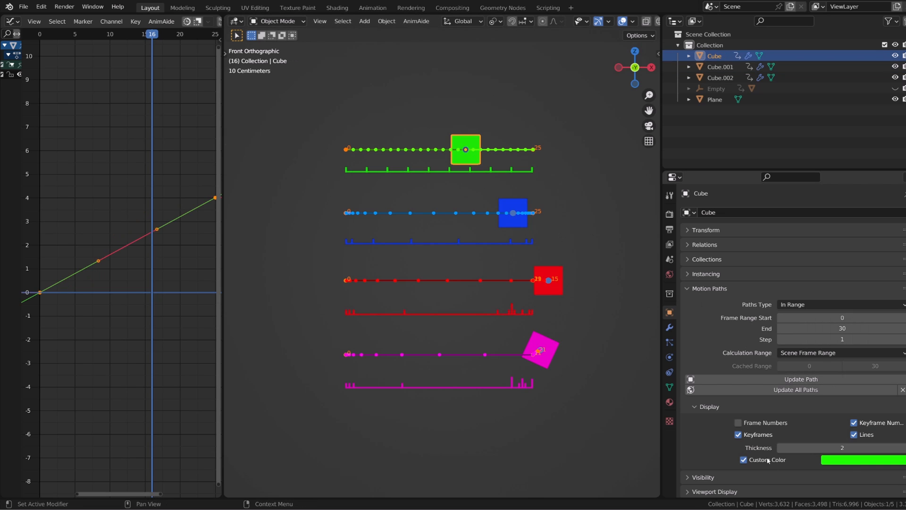